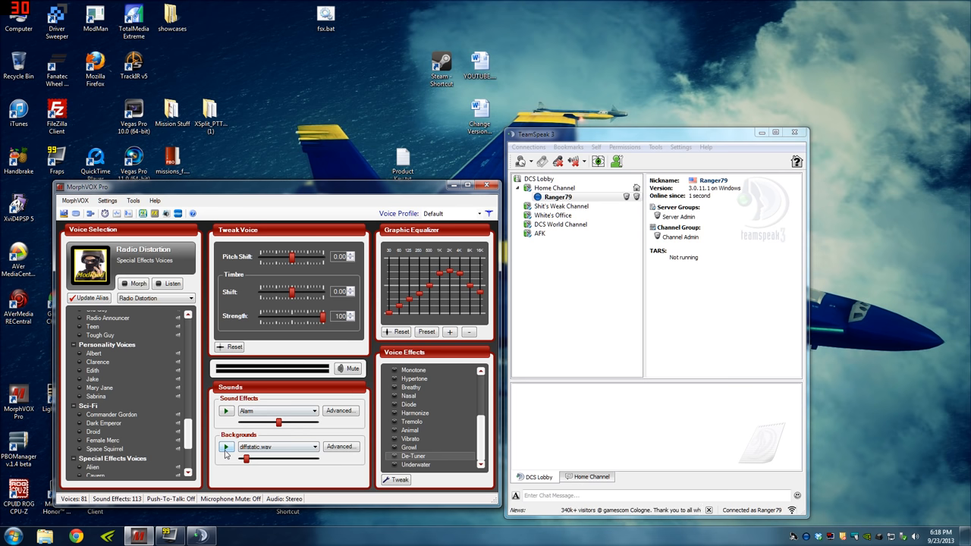
Start the diffstatic.wav background sound playing behind the Radio Distortion voice.
{"action": "left_click", "coordinate": [225, 447]}
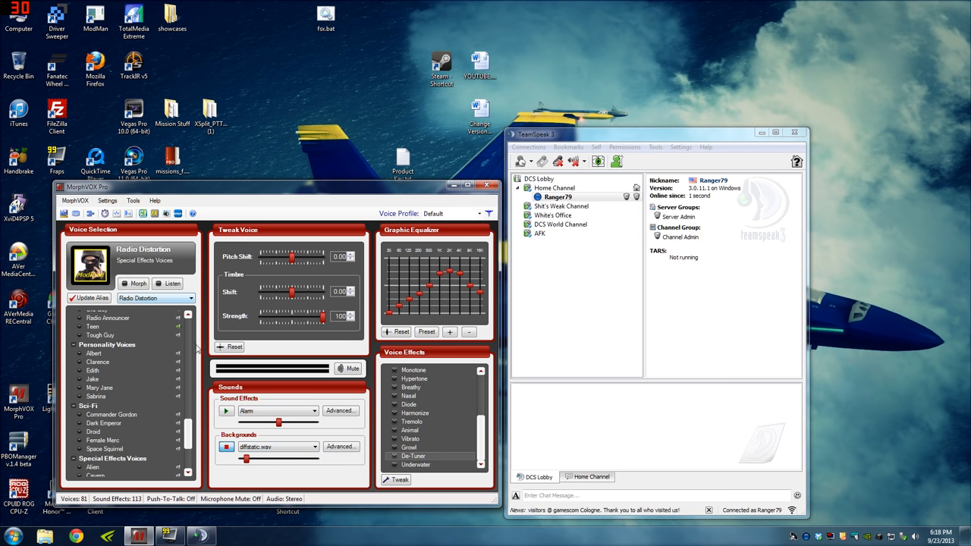